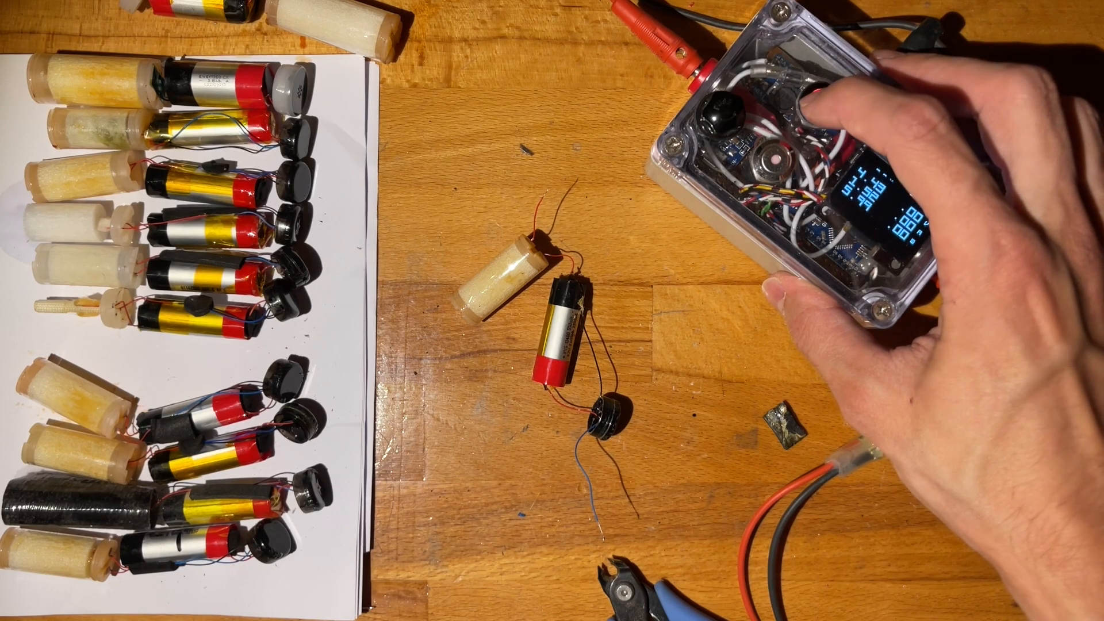
Advance the tester's OLED twice, moving past the first readings to another large-readout screen
left_click(822, 95)
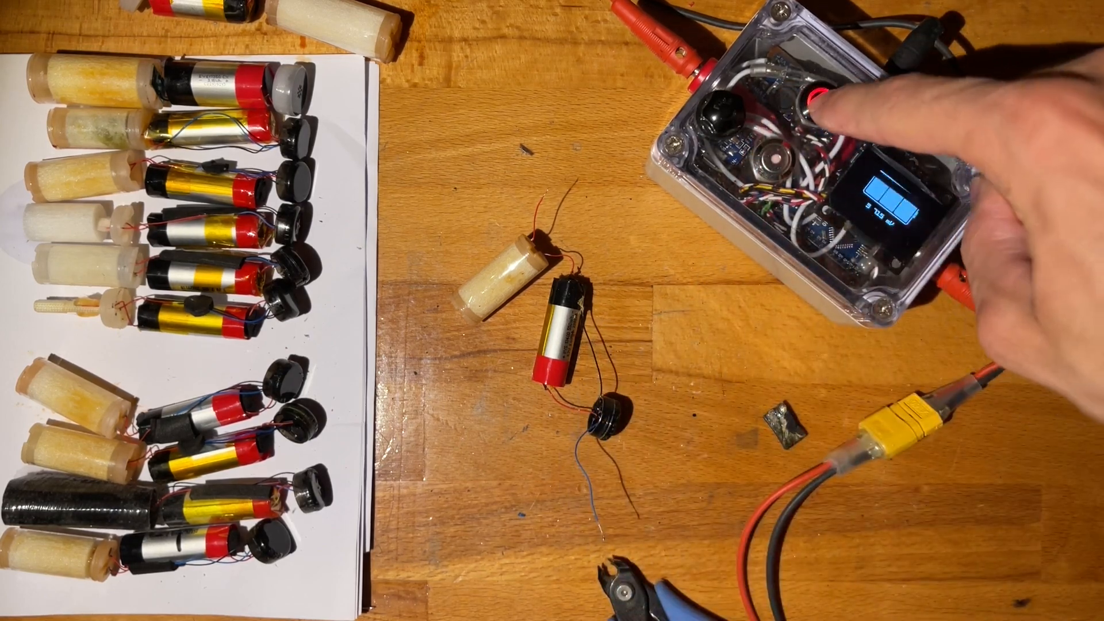
left_click(816, 99)
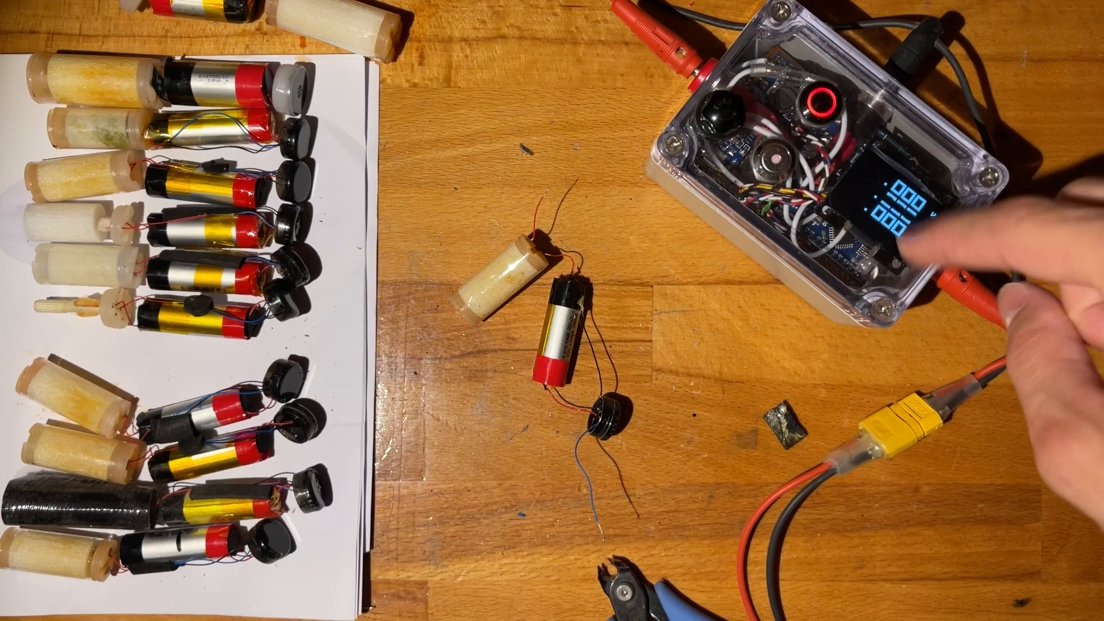